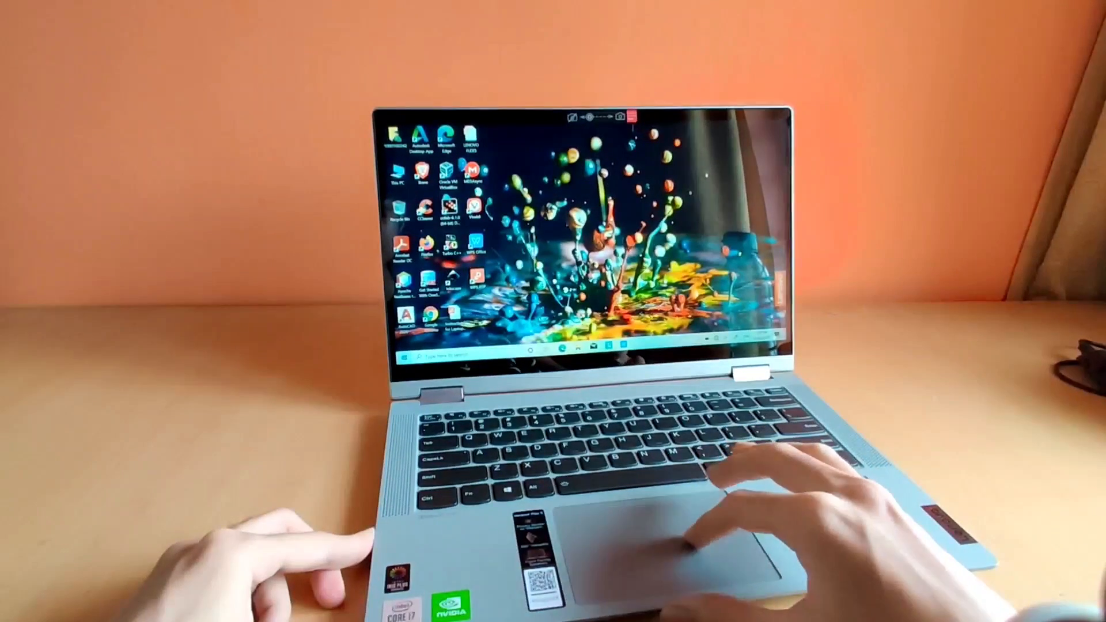
Launch Windows Settings from the Start menu to show its home page.
{"action": "left_click", "coordinate": [404, 350]}
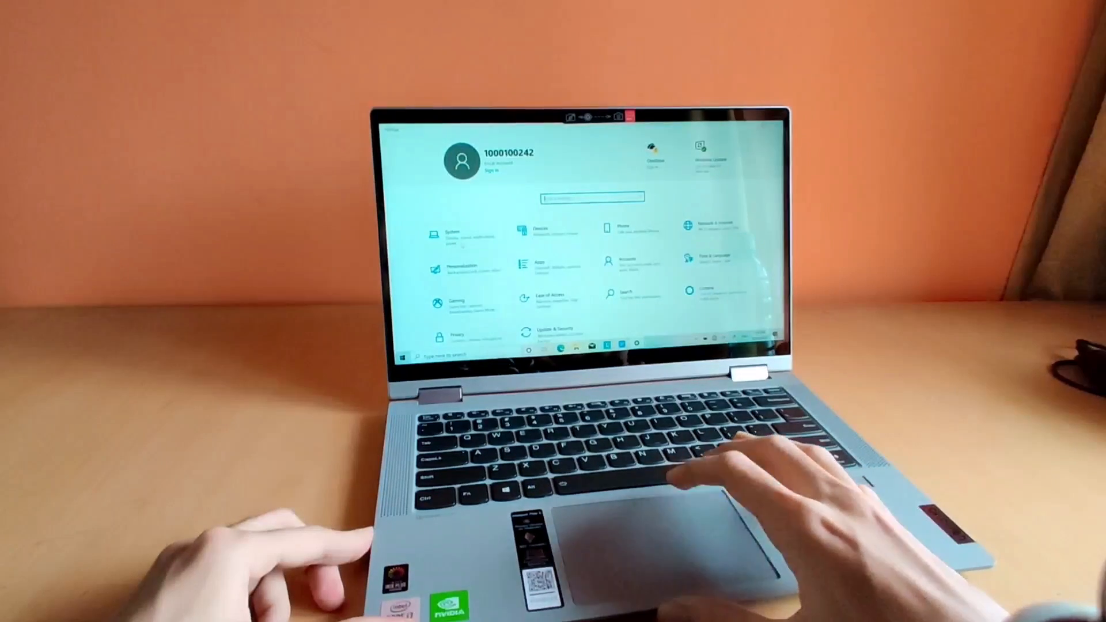
Bring up the NVIDIA Control Panel over the desktop in place of Settings.
{"action": "left_click", "coordinate": [452, 233]}
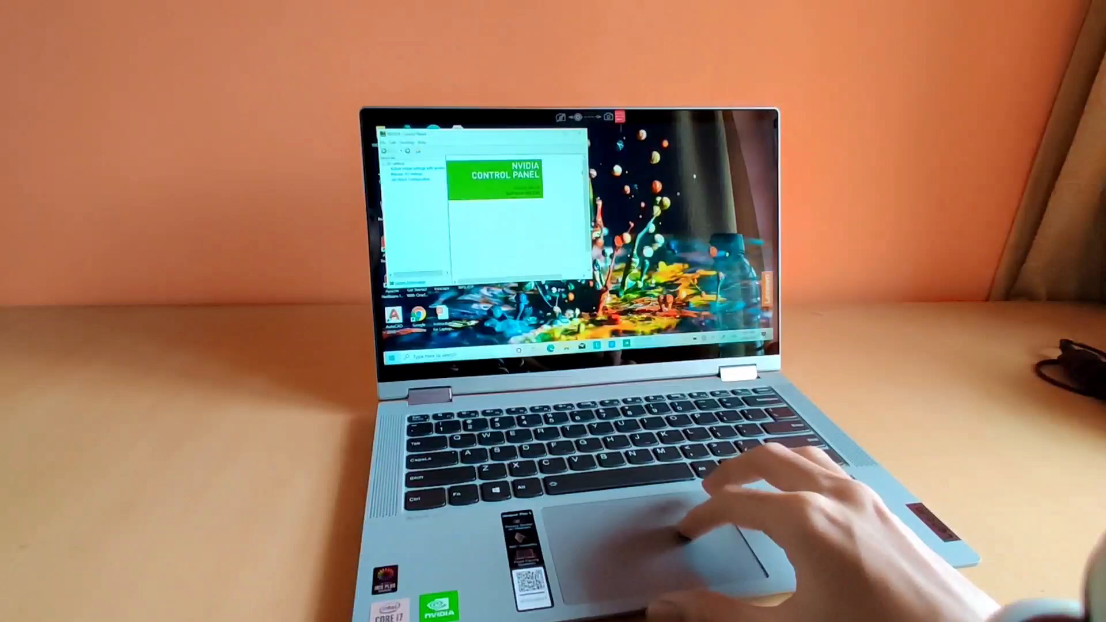
Swap NVIDIA Control Panel for Task Manager's Performance page with live CPU usage and speed.
{"action": "left_click", "coordinate": [392, 352]}
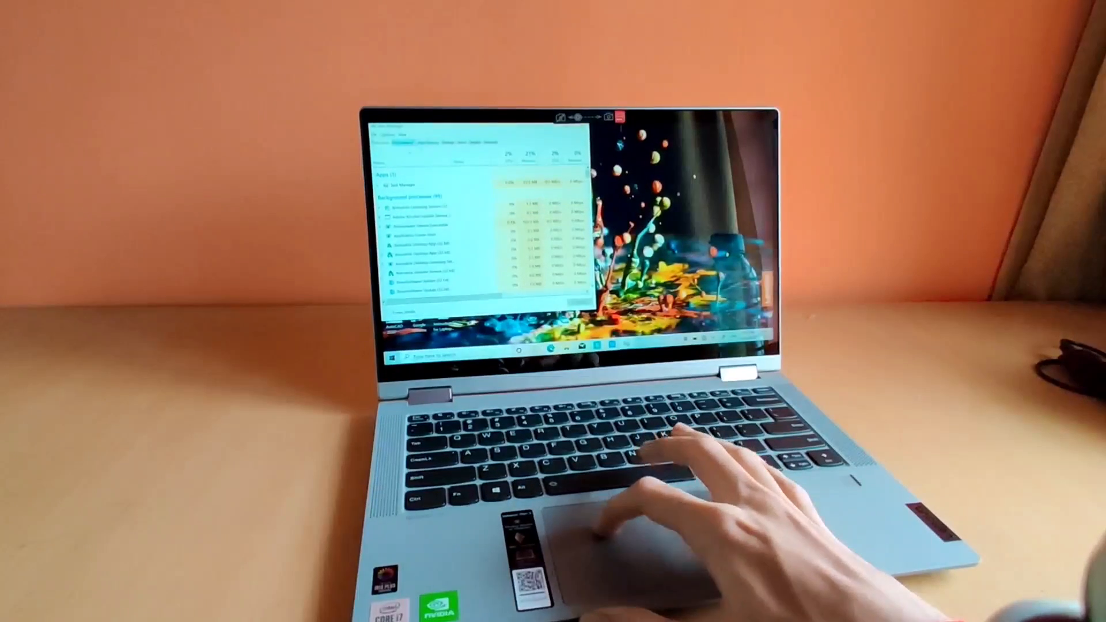
{"action": "left_click", "coordinate": [404, 140]}
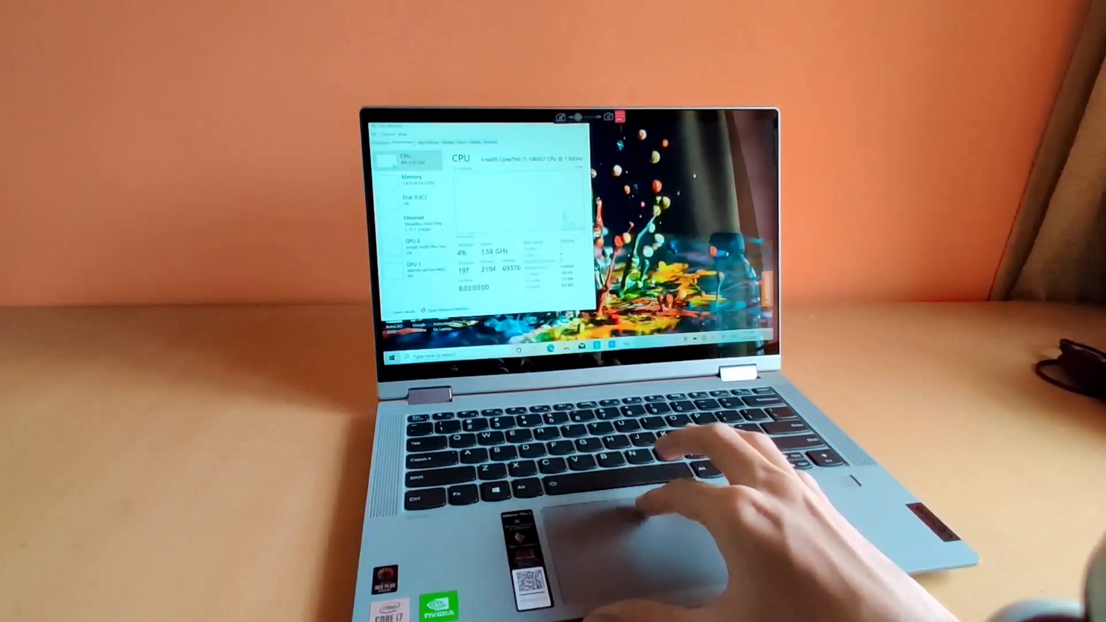